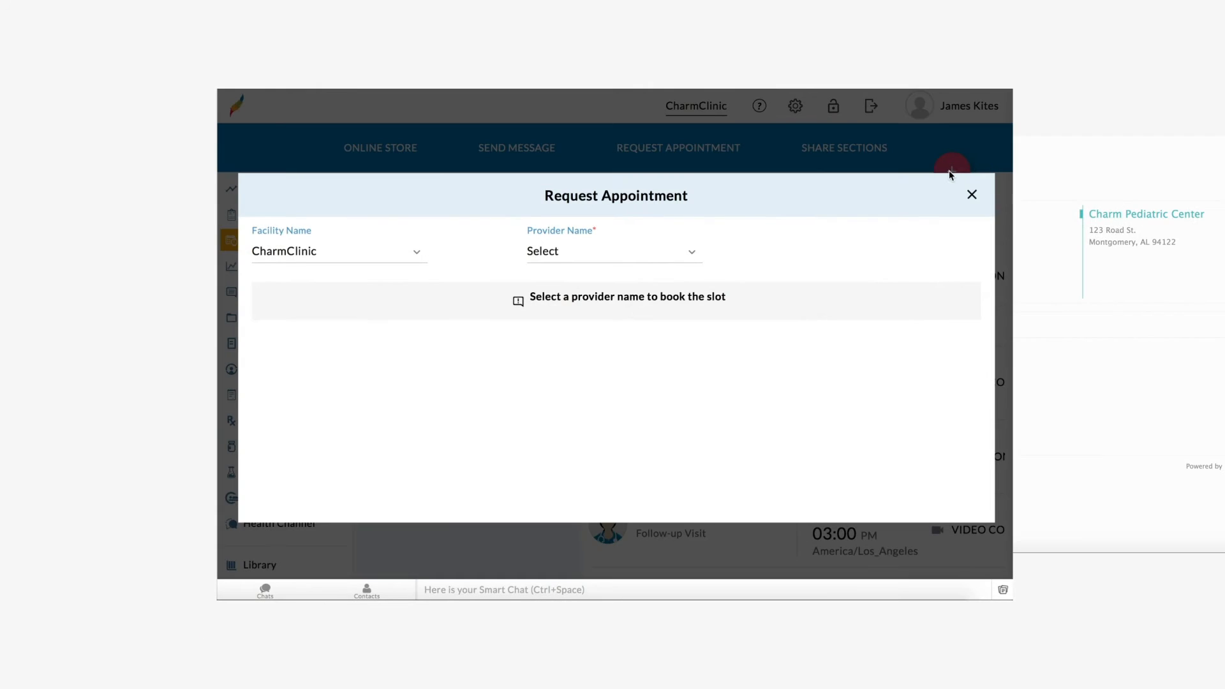
Pick a provider and the Jul 20 11:00 AM telehealth slot in the patient portal request
{"action": "left_click", "coordinate": [612, 252]}
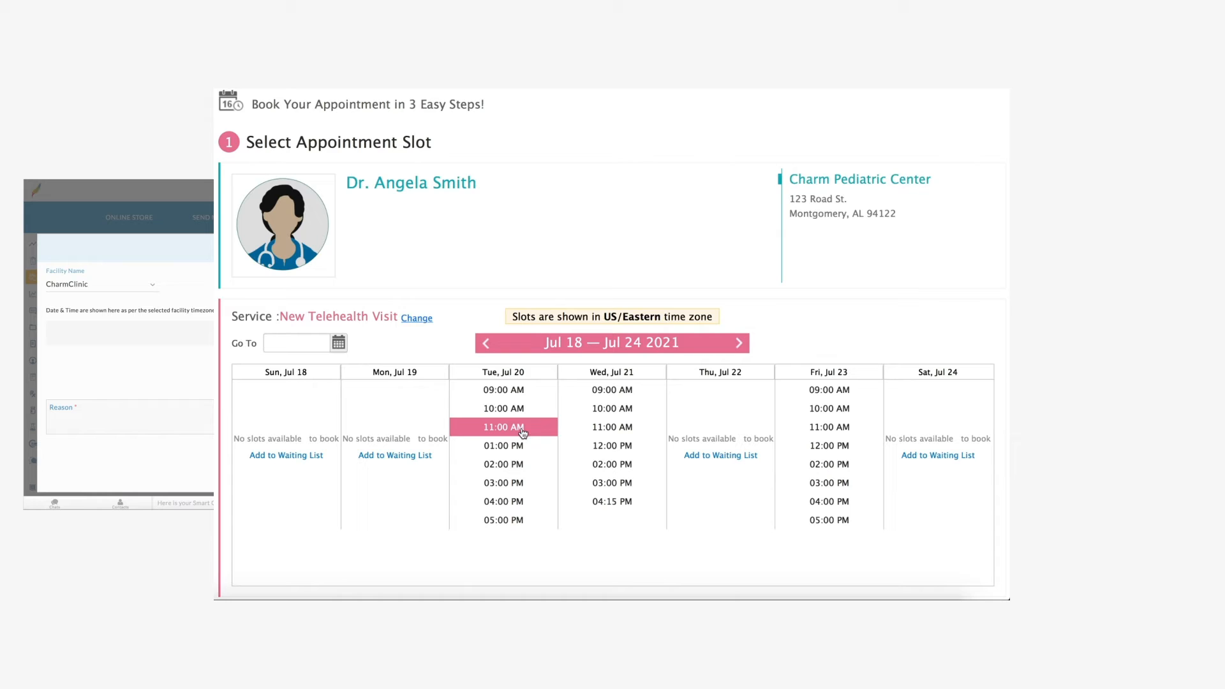
{"action": "left_click", "coordinate": [503, 426]}
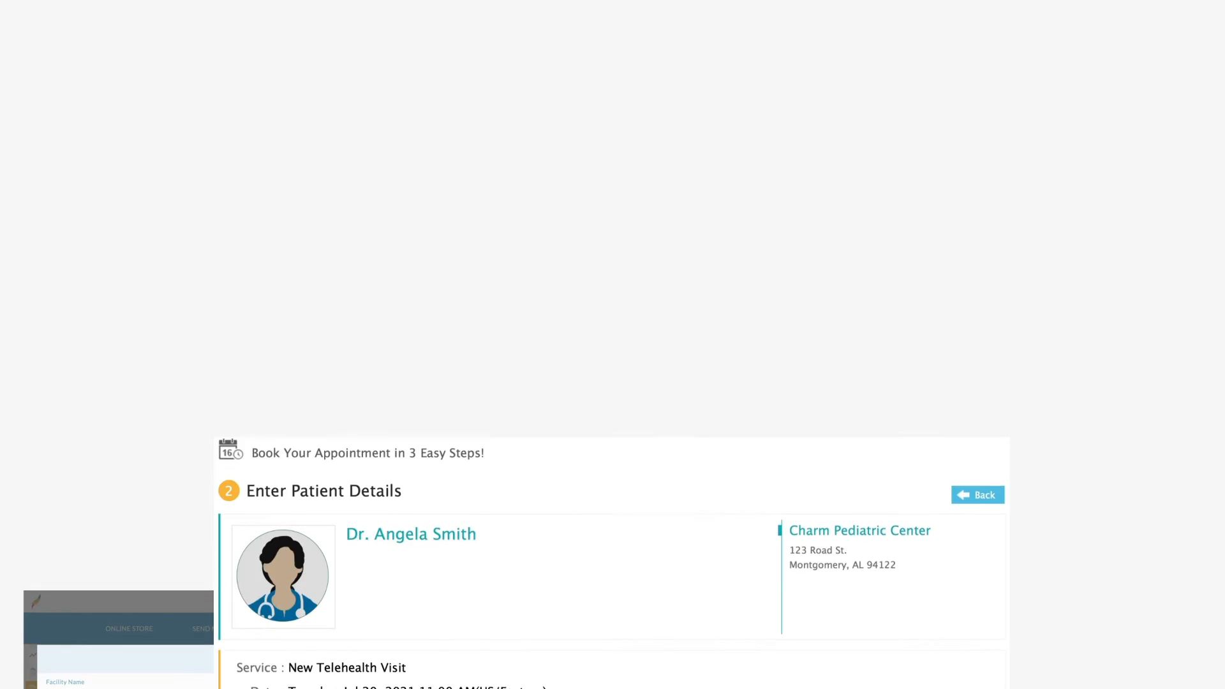
{"action": "left_click", "coordinate": [758, 263]}
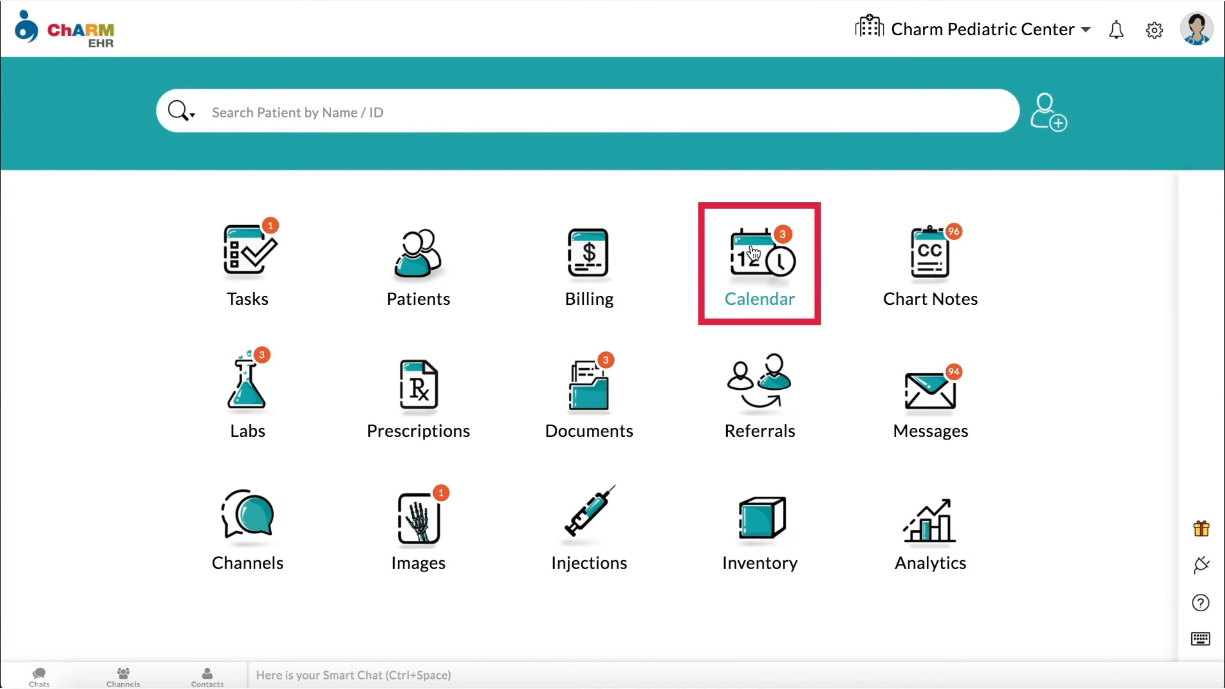
{"action": "left_click", "coordinate": [758, 263]}
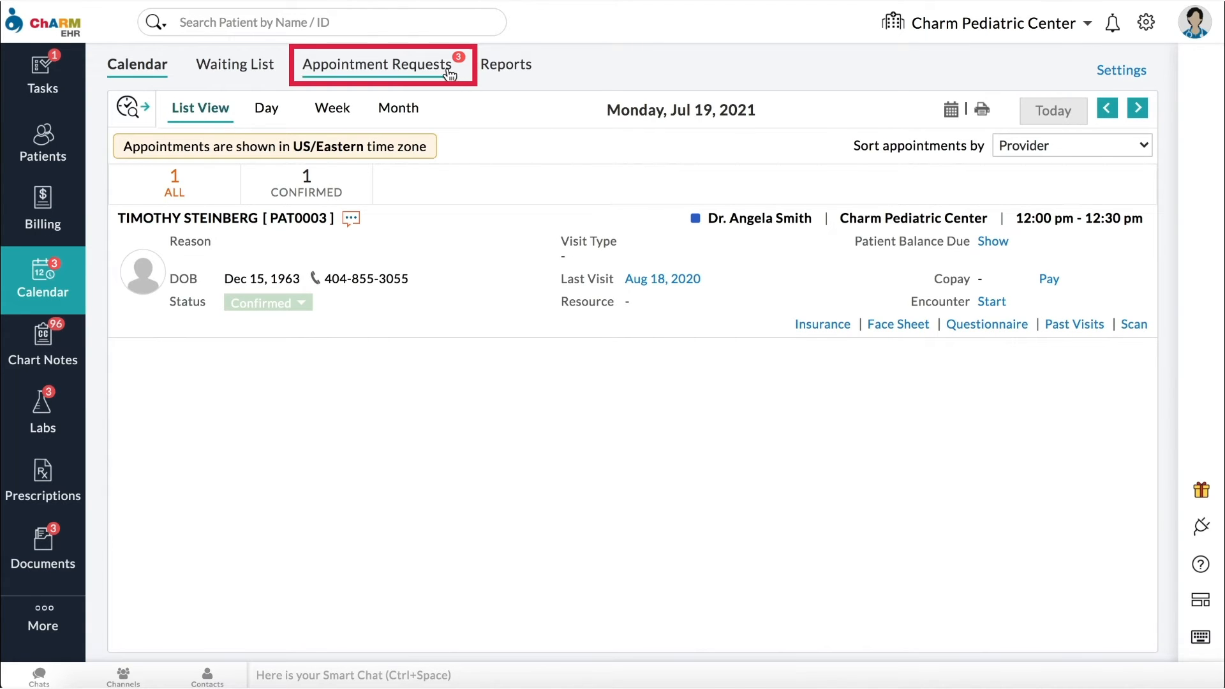
{"action": "left_click", "coordinate": [375, 64]}
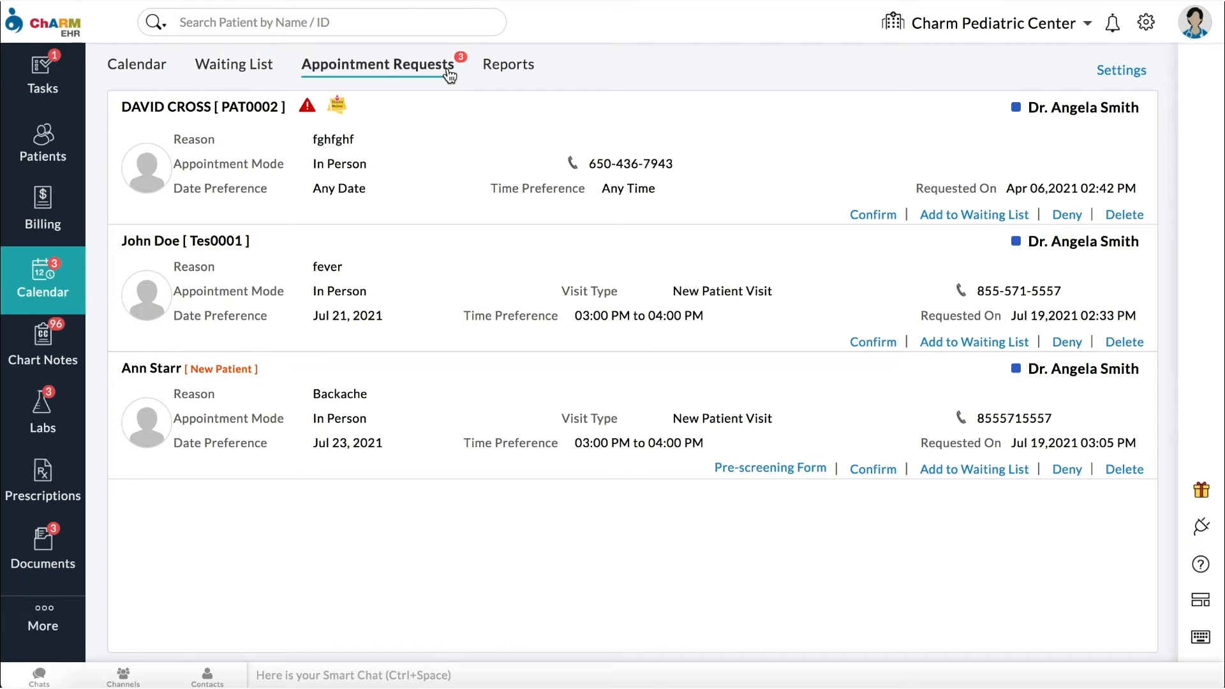
{"action": "mouse_move", "coordinate": [709, 363]}
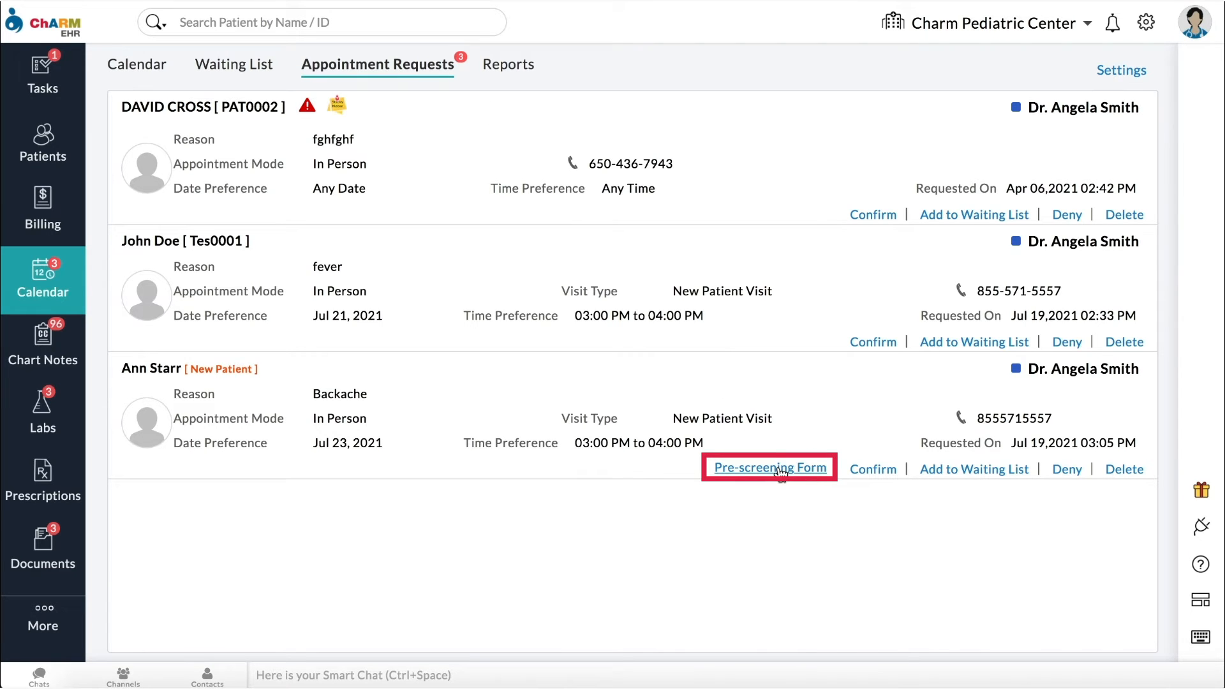
{"action": "left_click", "coordinate": [769, 467]}
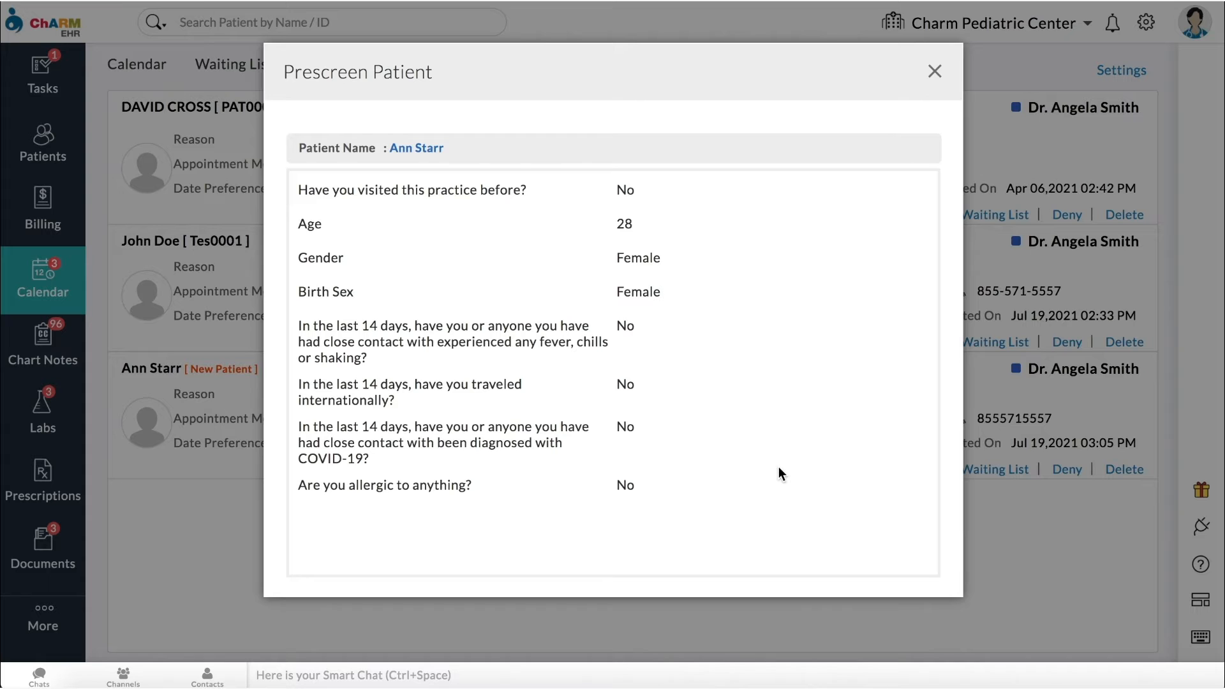
{"action": "left_click", "coordinate": [934, 71]}
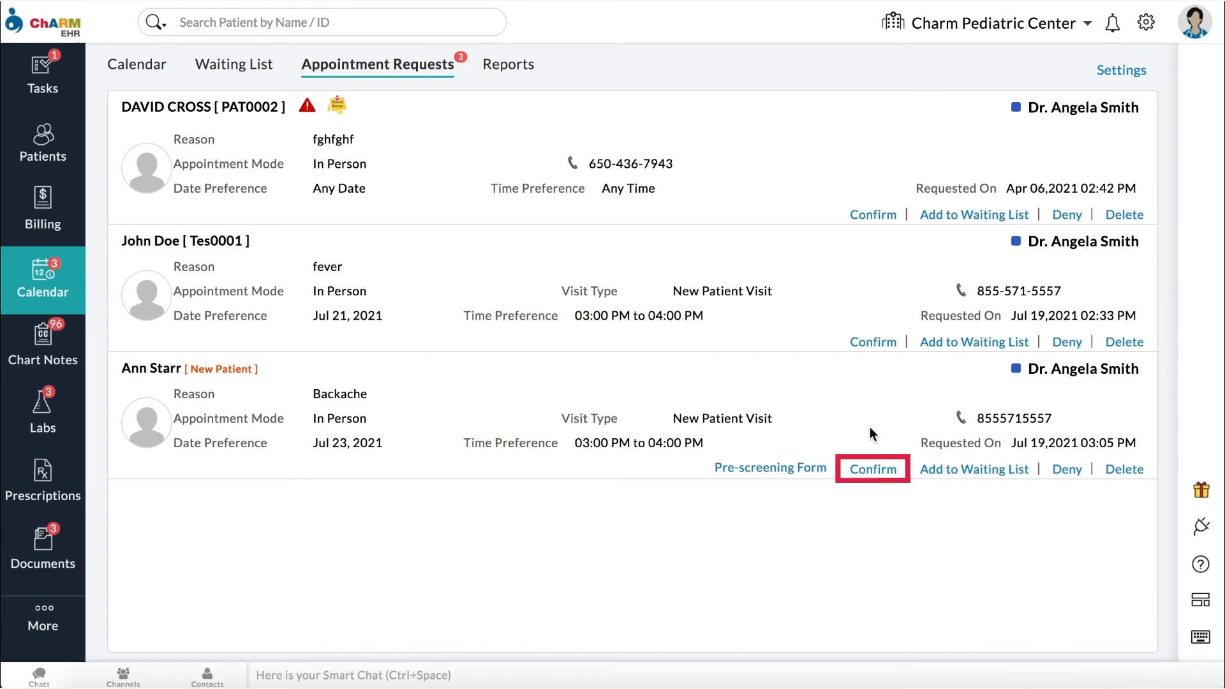
{"action": "left_click", "coordinate": [872, 469]}
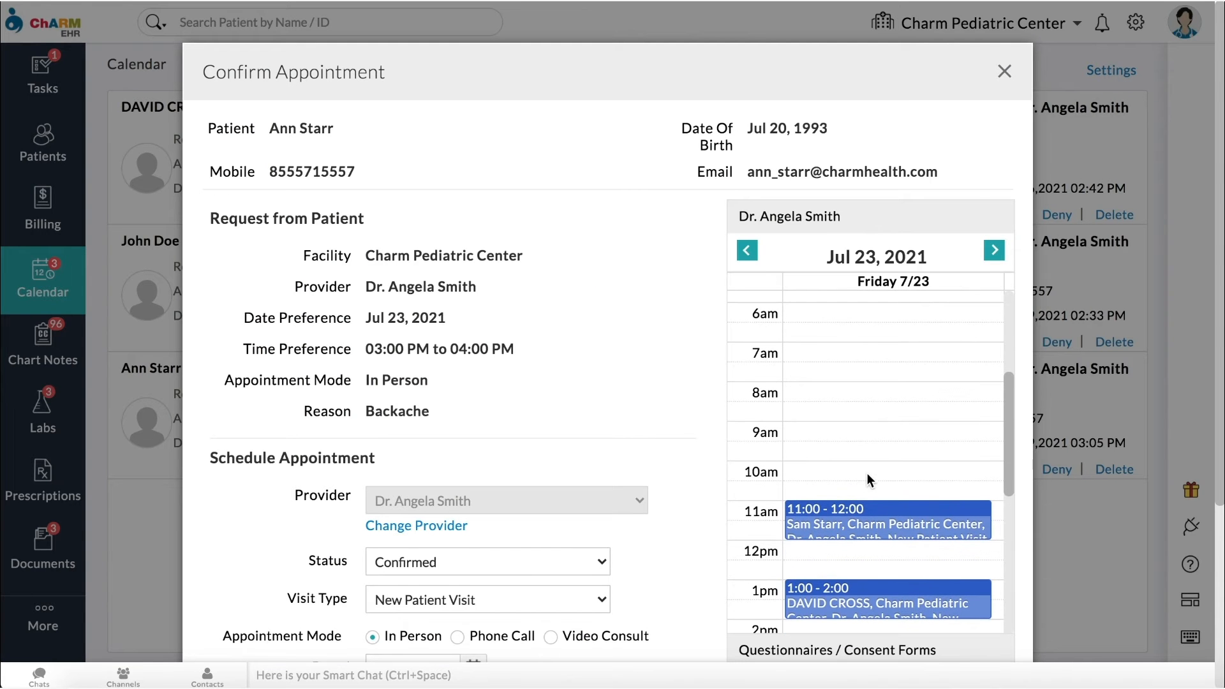
{"action": "scroll", "scroll_direction": "down", "scroll_amount": 3}
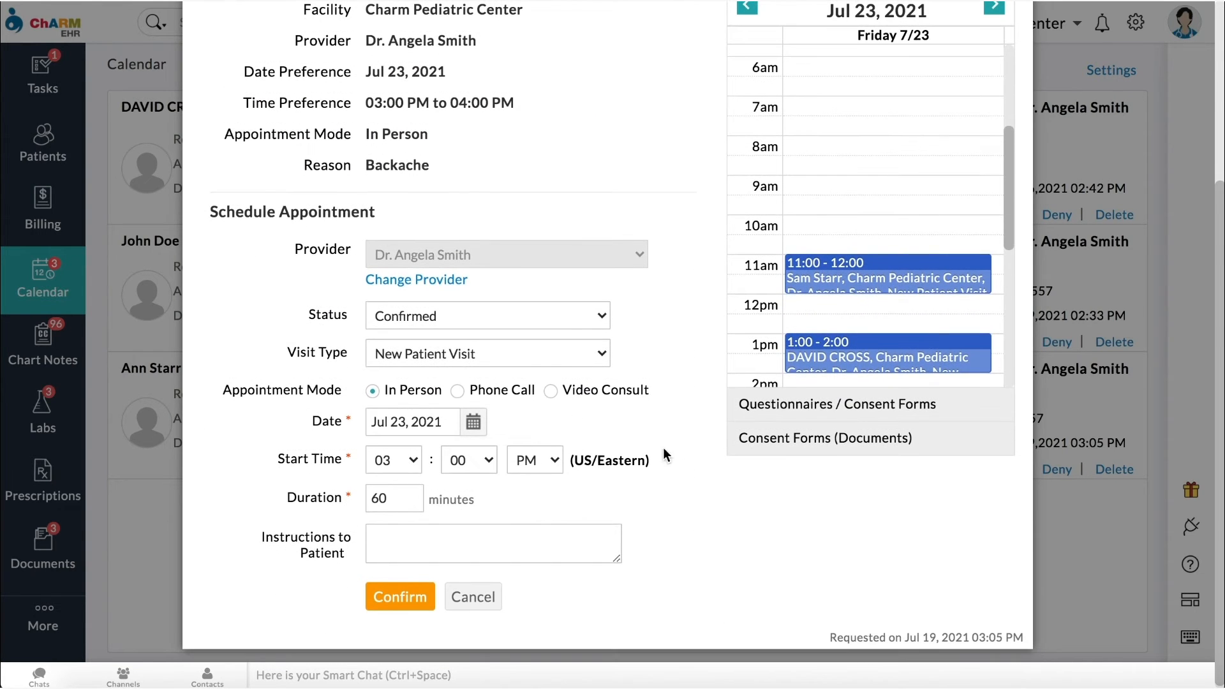
{"action": "left_click", "coordinate": [458, 391]}
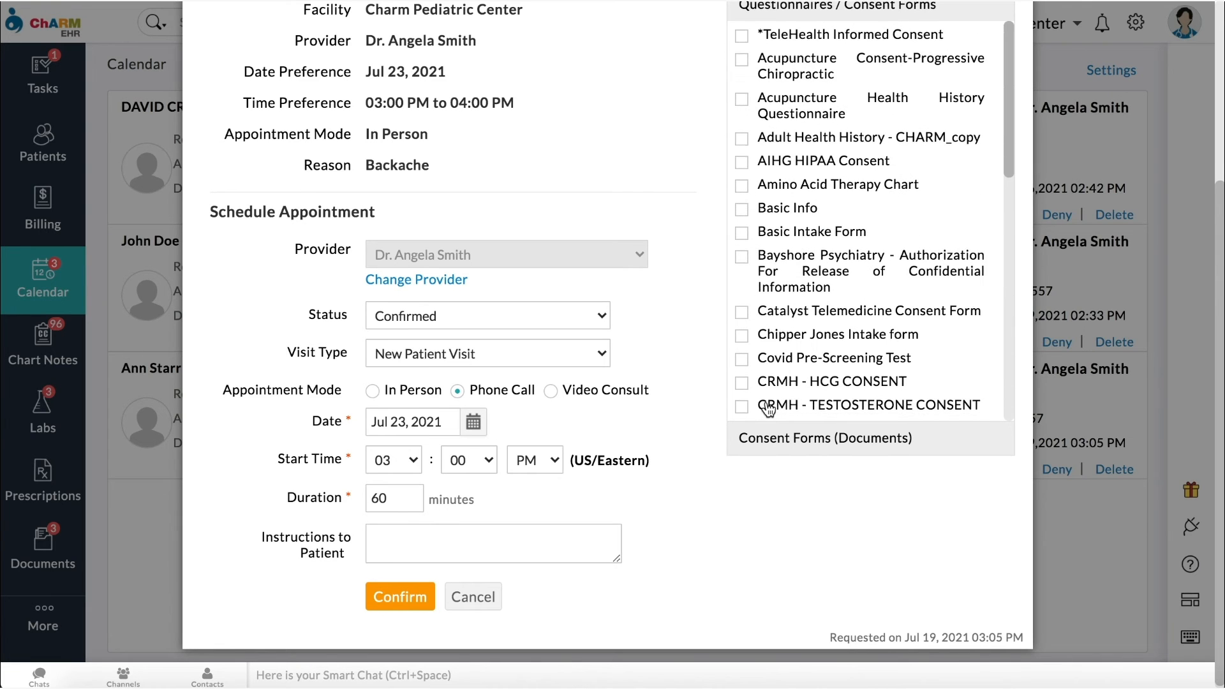
{"action": "left_click", "coordinate": [742, 359]}
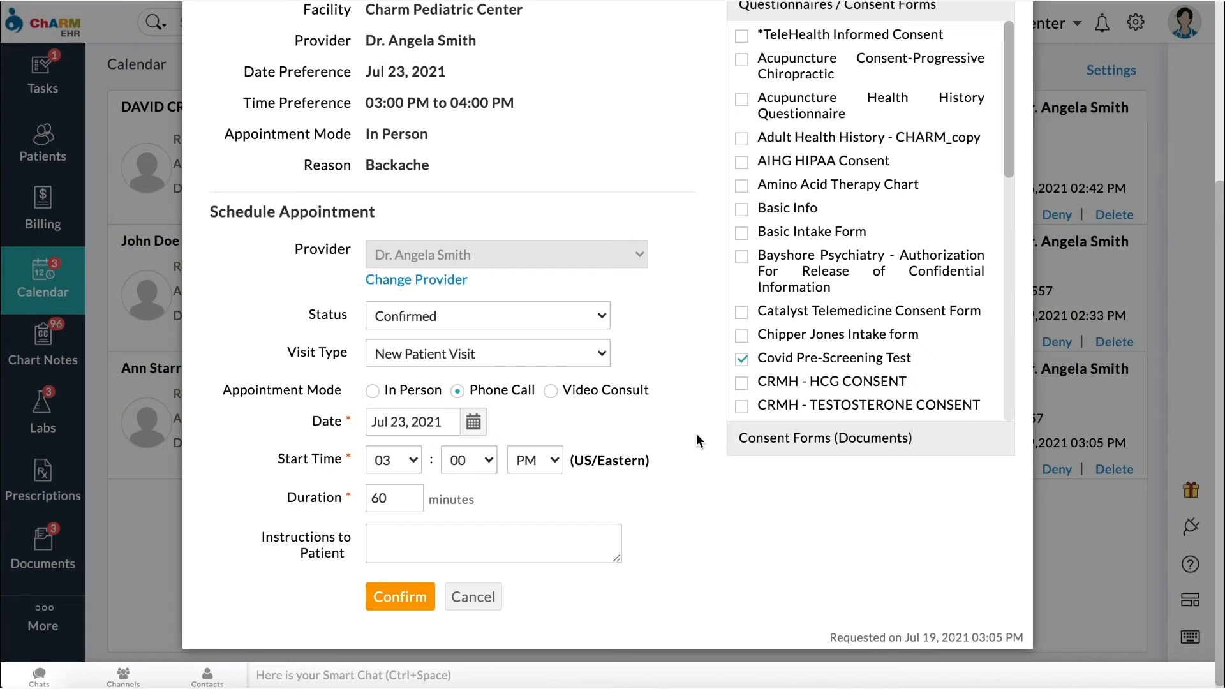
{"action": "mouse_move", "coordinate": [400, 596]}
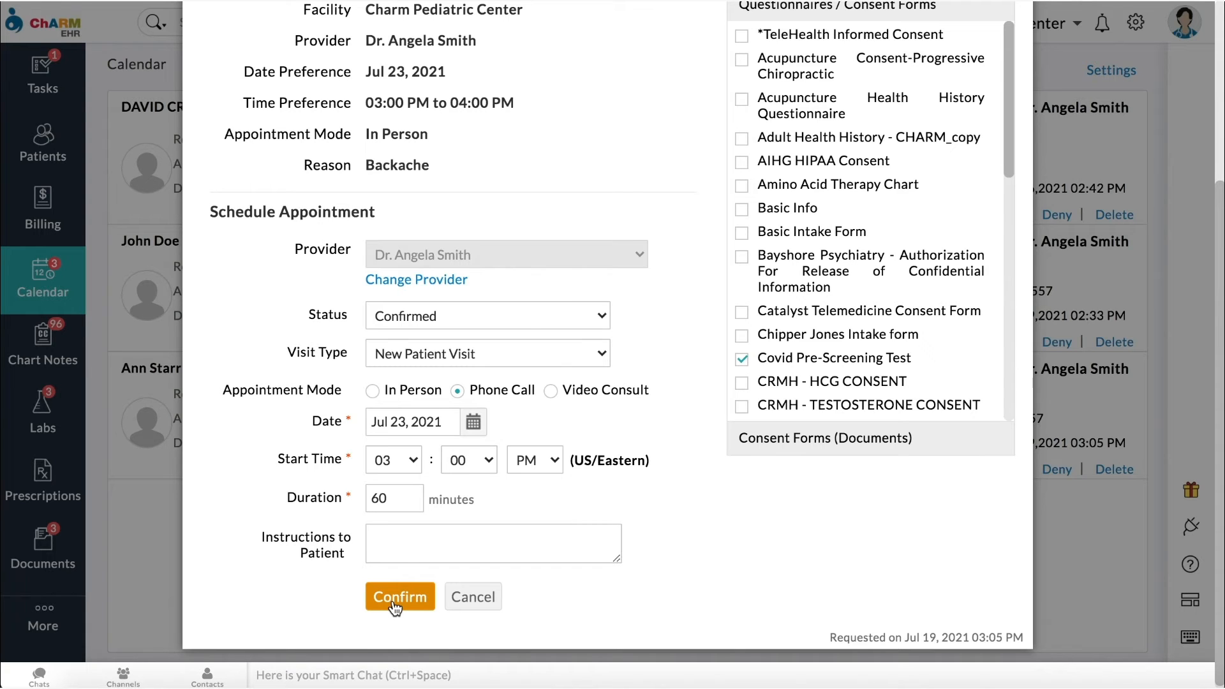
{"action": "left_click", "coordinate": [399, 596]}
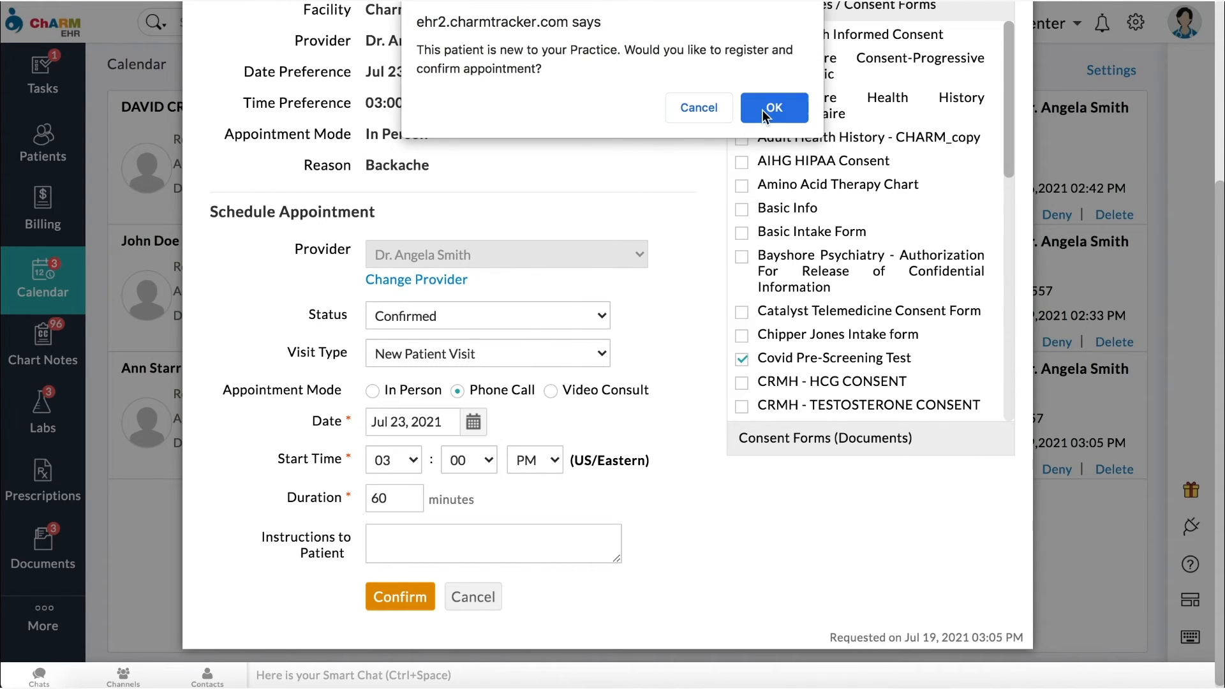
{"action": "left_click", "coordinate": [774, 108]}
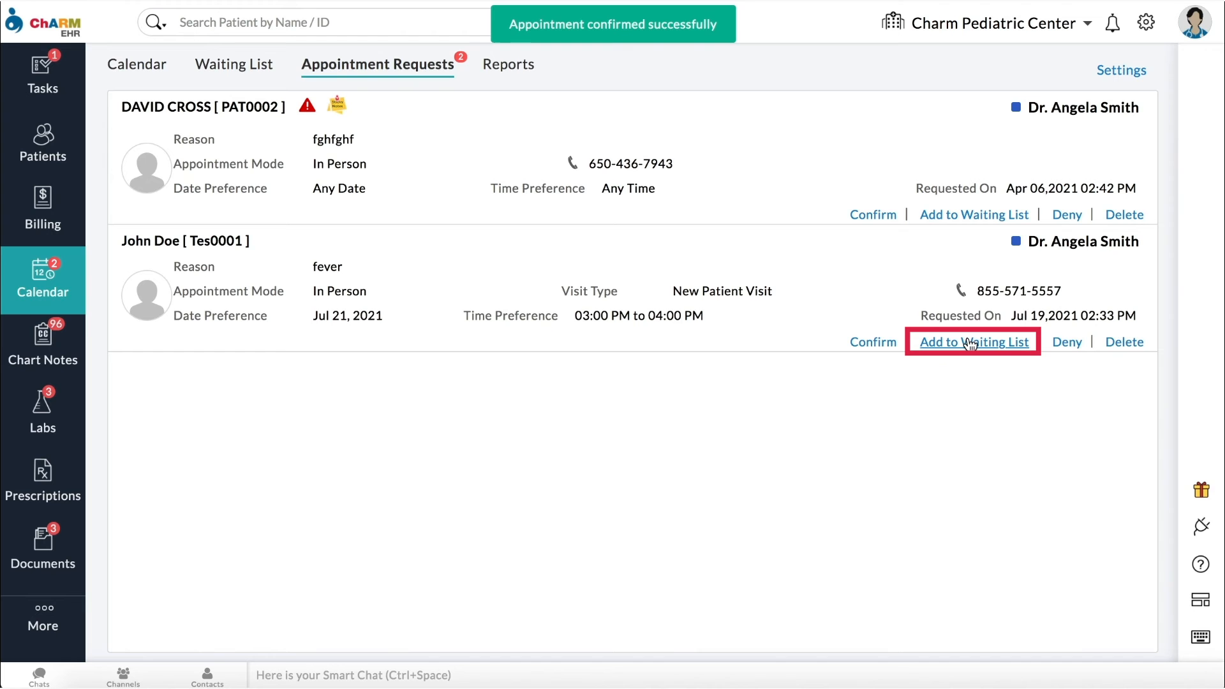
Add John Doe to the waiting list for Jul 21, 2021, 3:00–4:00 PM
{"action": "left_click", "coordinate": [972, 342]}
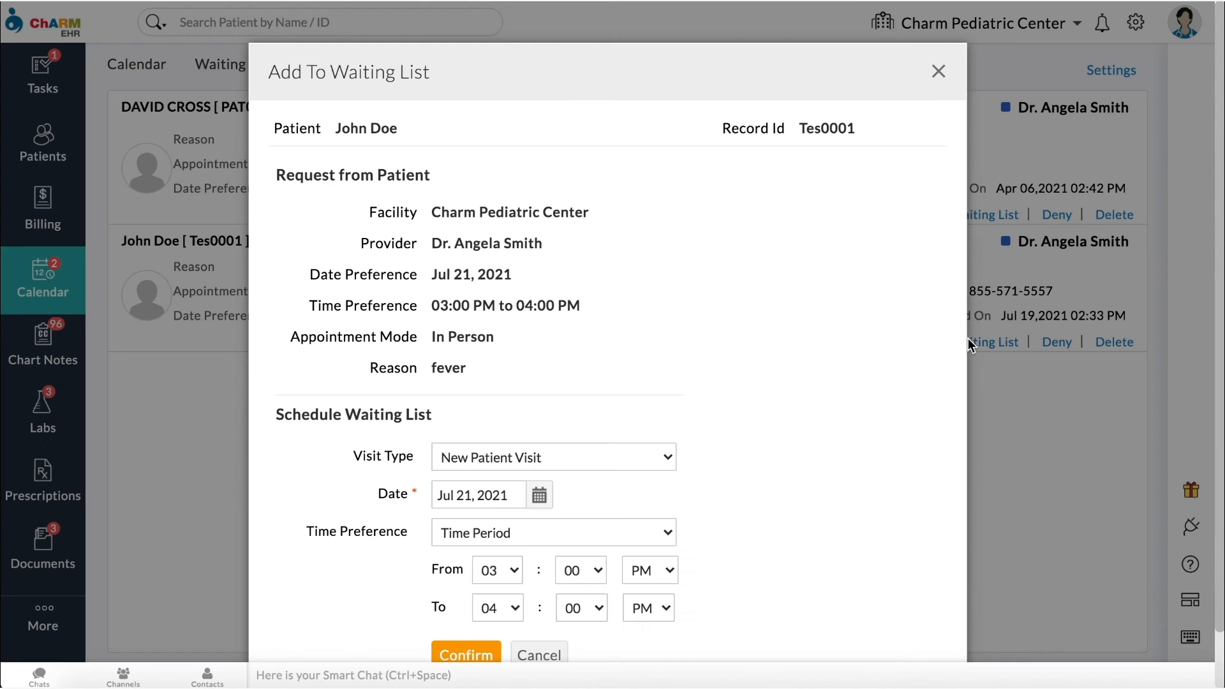
{"action": "scroll", "scroll_direction": "down", "scroll_amount": 3}
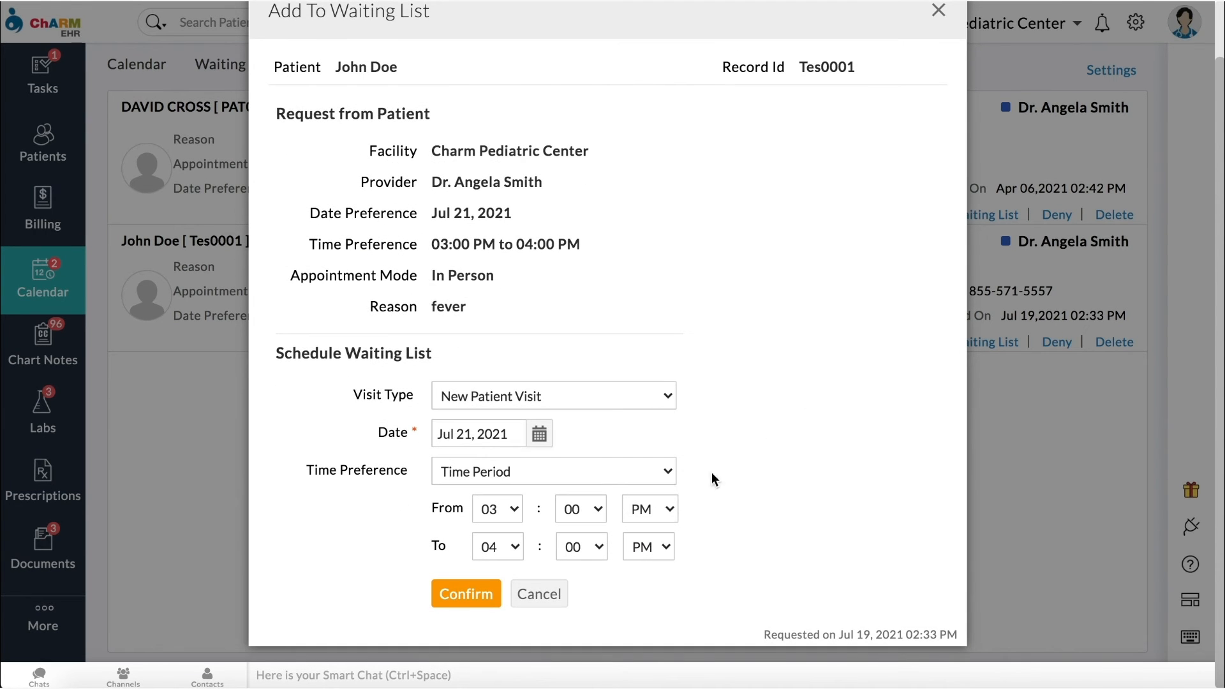
{"action": "left_click", "coordinate": [466, 593]}
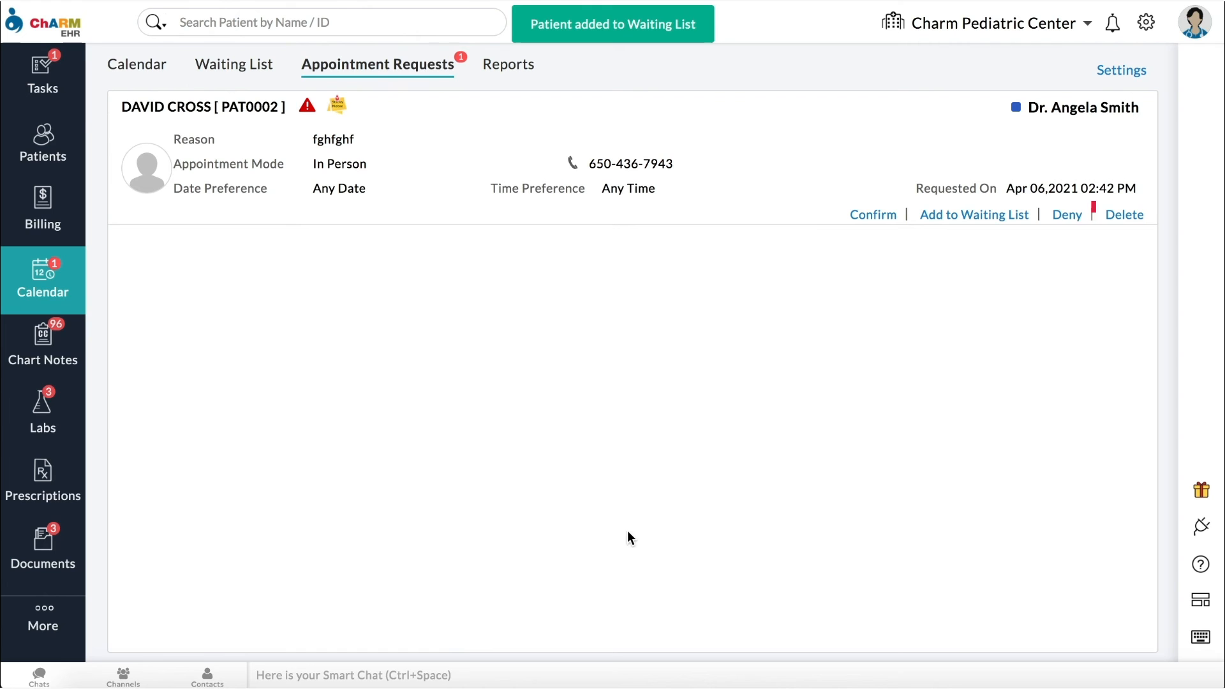
{"action": "left_click", "coordinate": [1065, 214]}
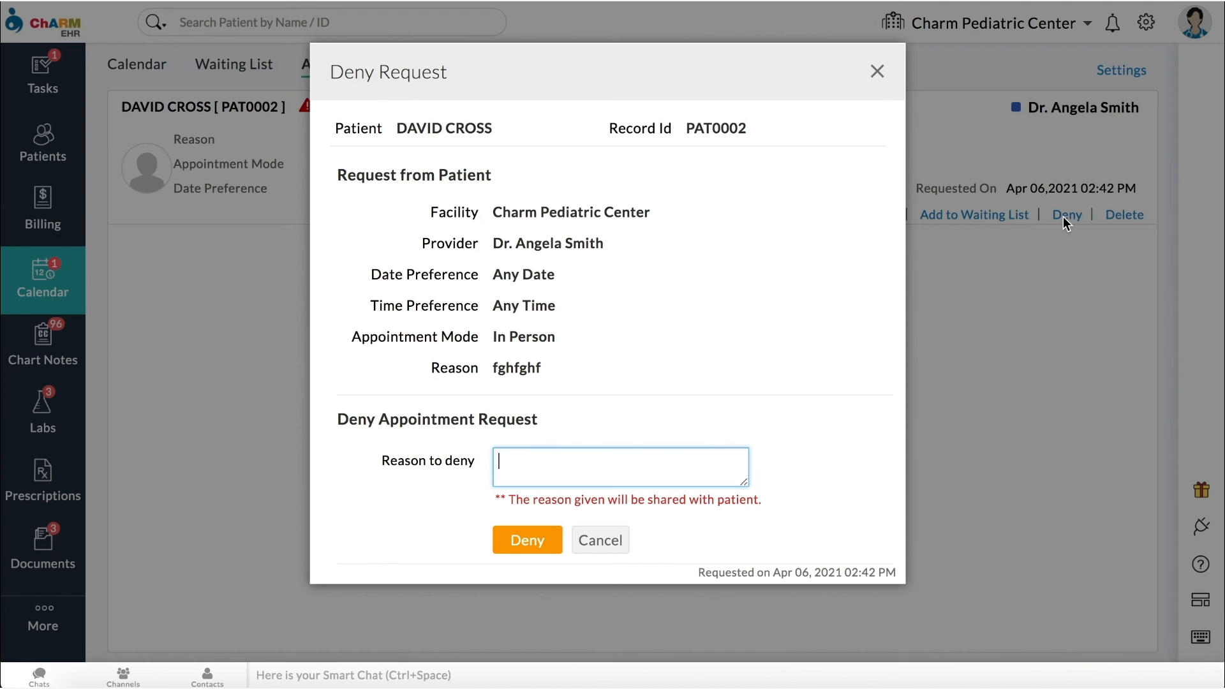
{"action": "type", "text": "Unavailable"}
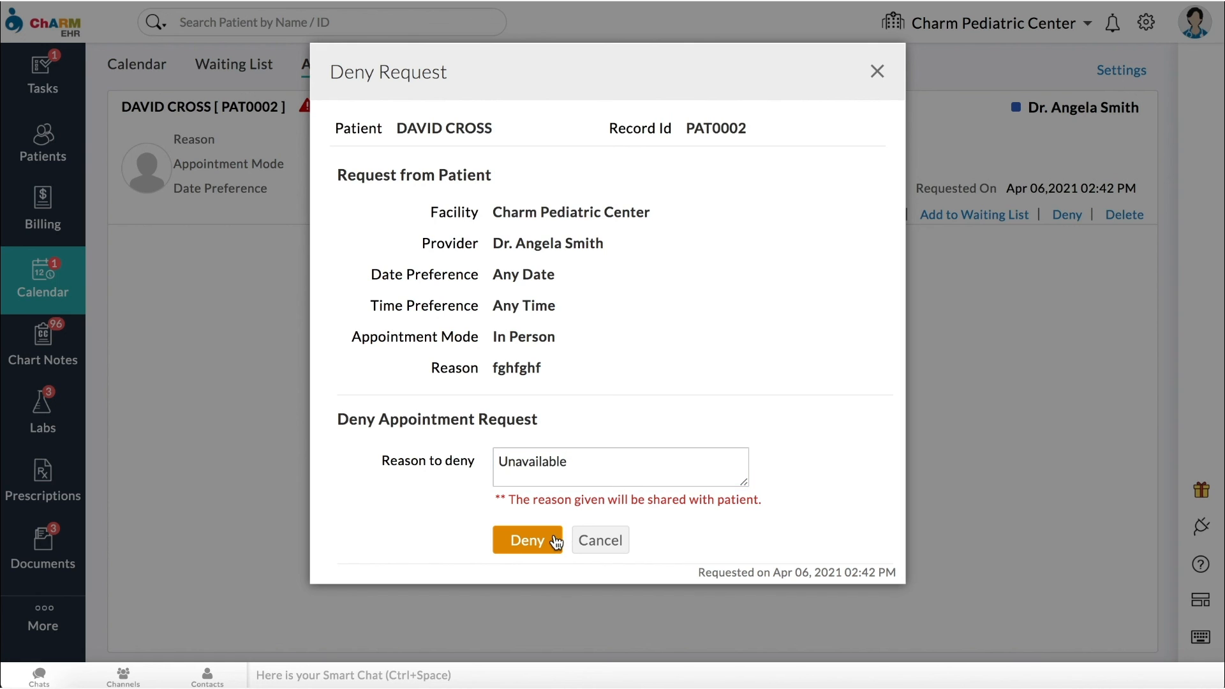
{"action": "left_click", "coordinate": [527, 540]}
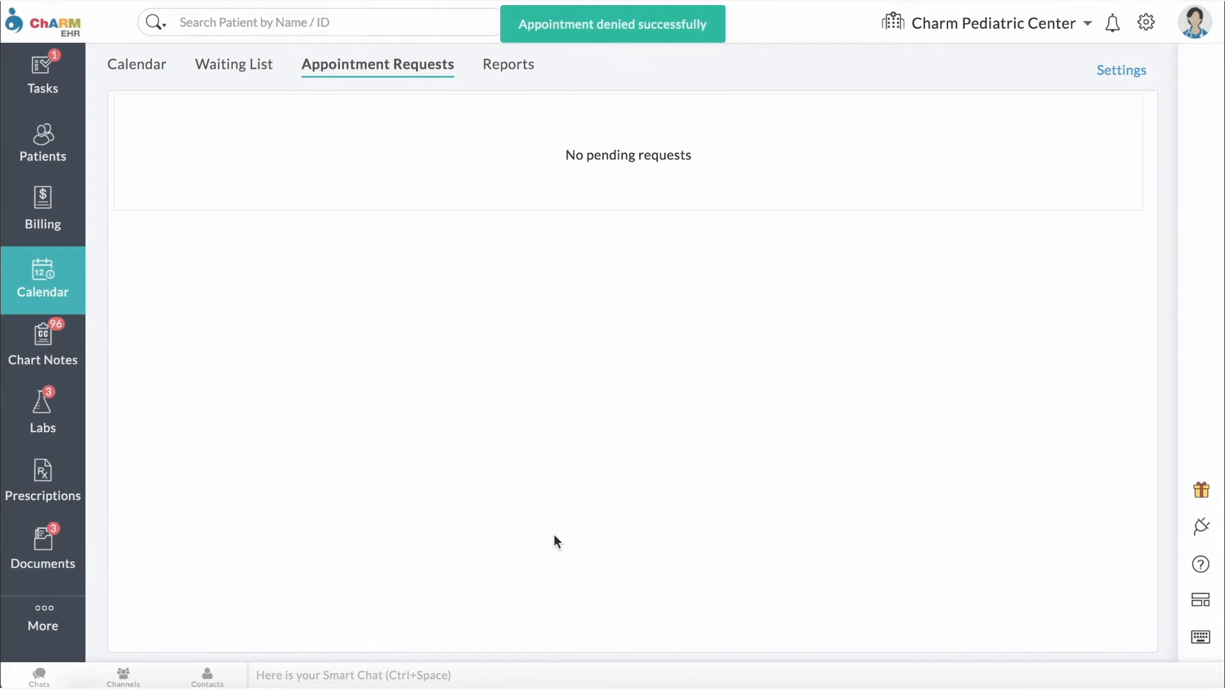